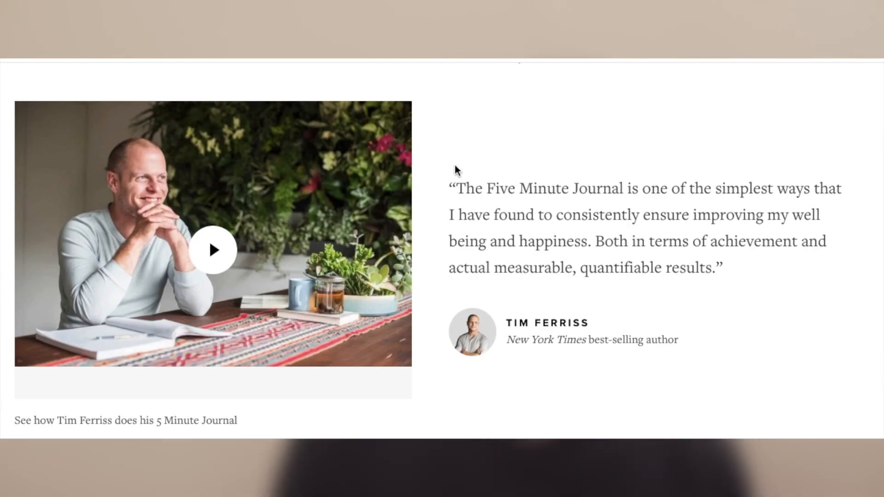
Open the productivity creator's channel on YouTube and scroll through its uploaded videos.
left_click(212, 249)
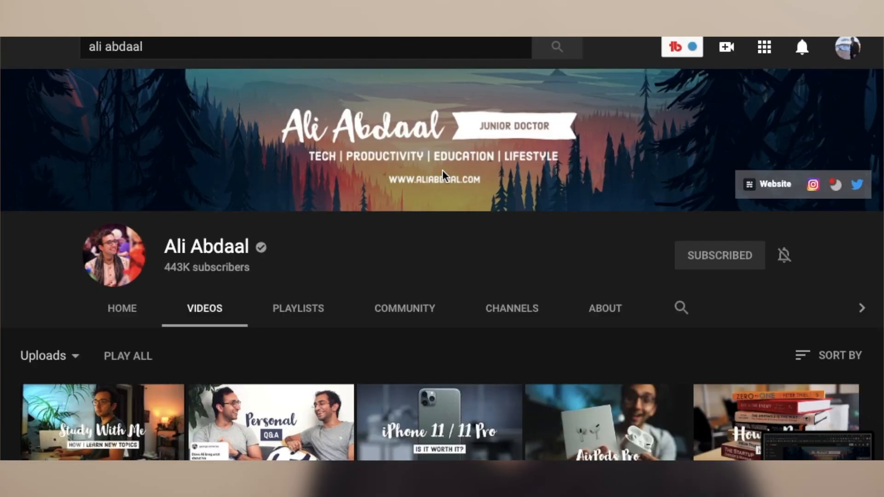
scroll("down", 3)
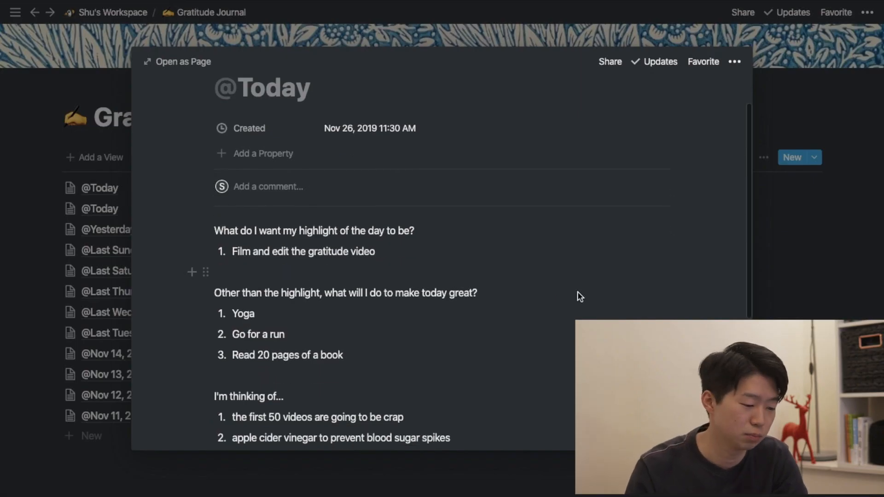
scroll("down", 3)
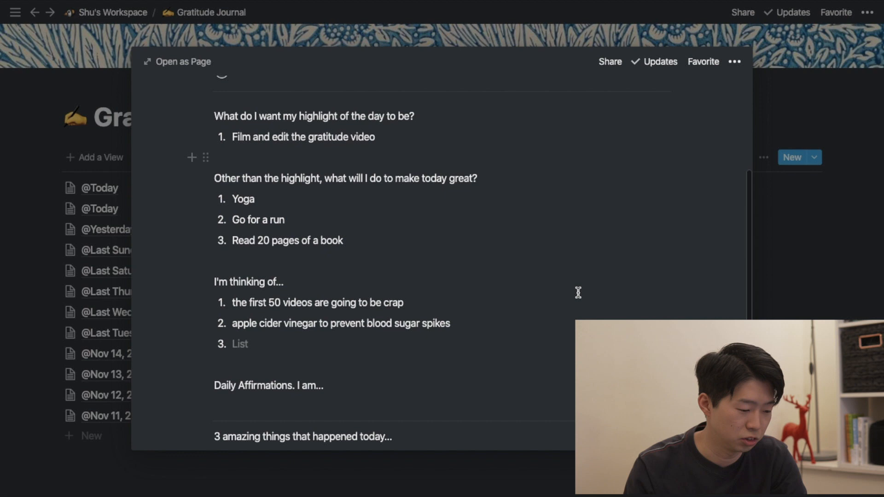
scroll("down", 3)
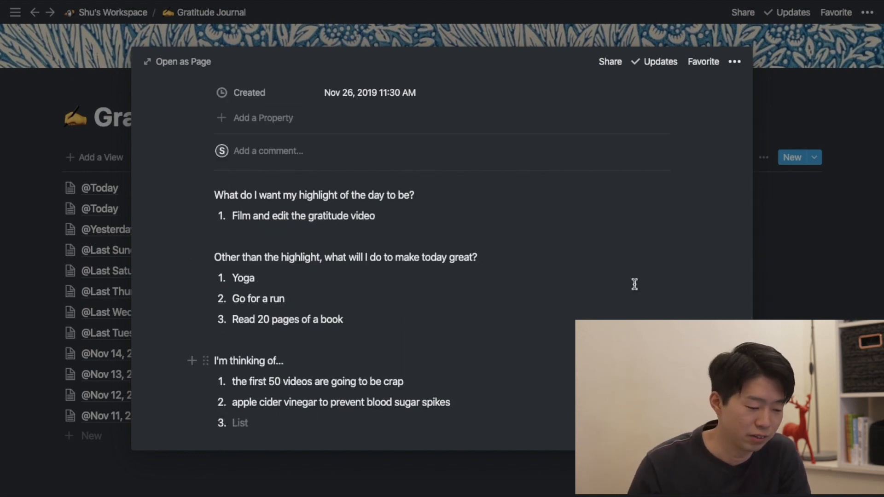
mouse_move(480, 282)
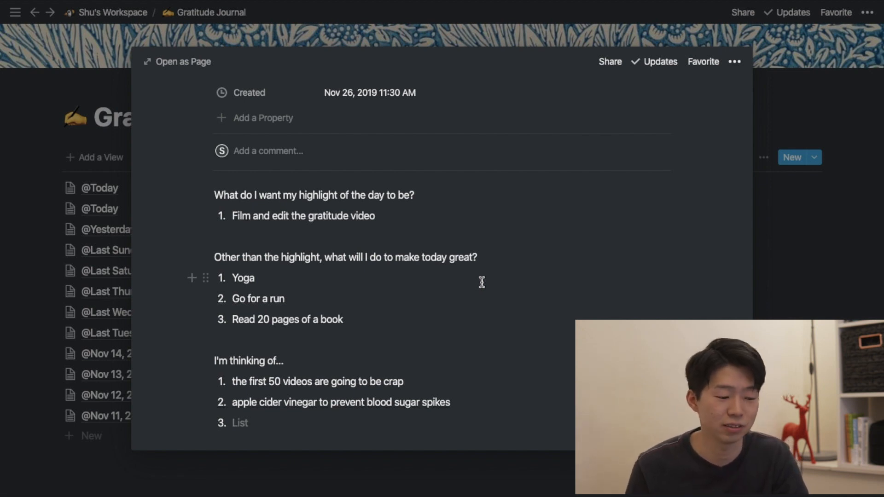
scroll("down", 3)
type("1.")
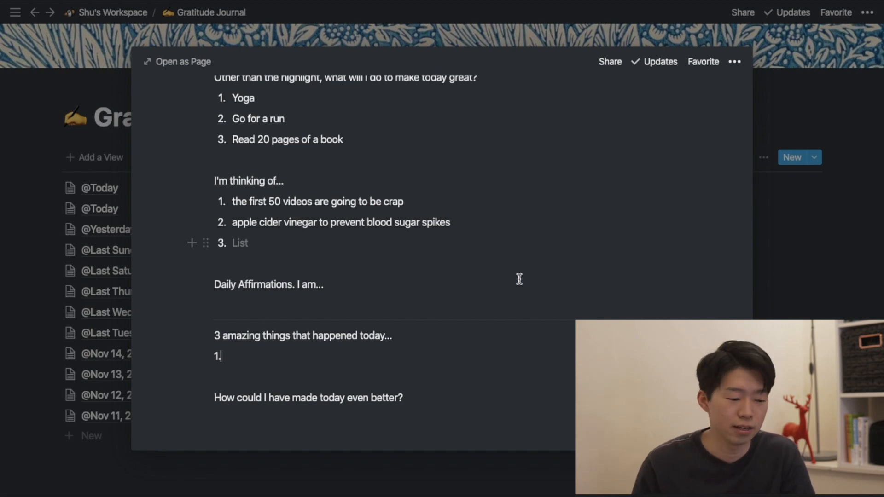
scroll("down", 3)
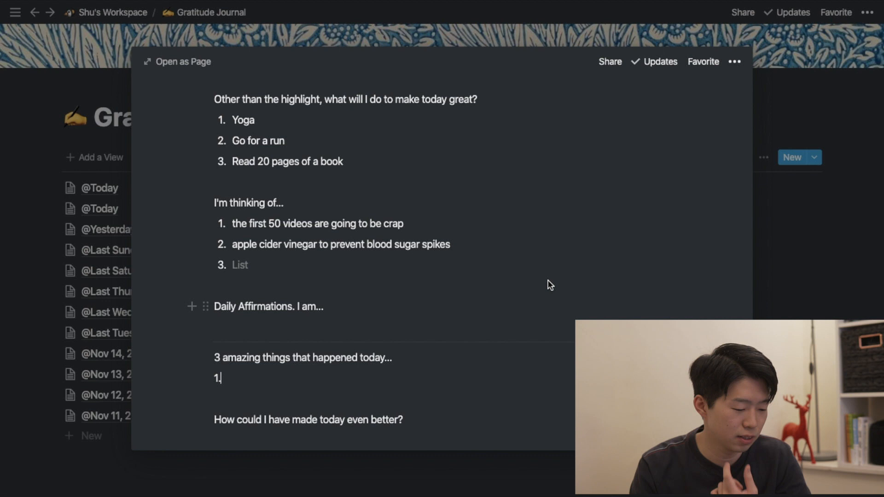
scroll("down", 3)
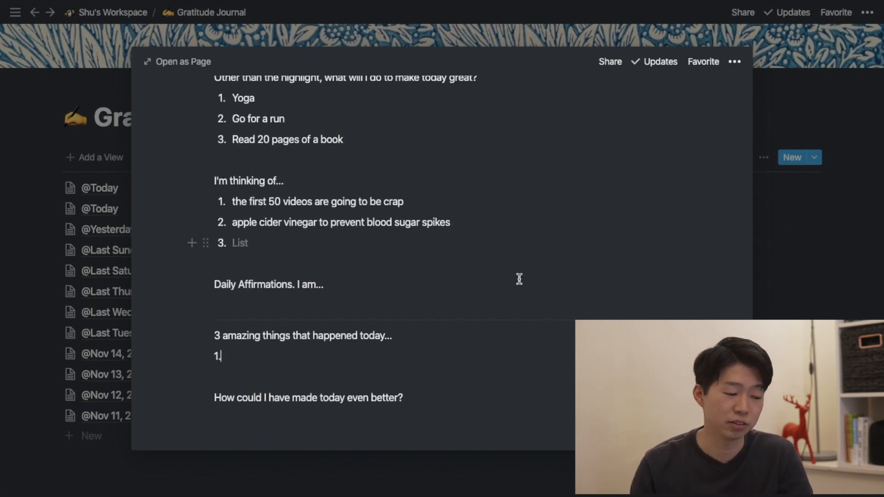